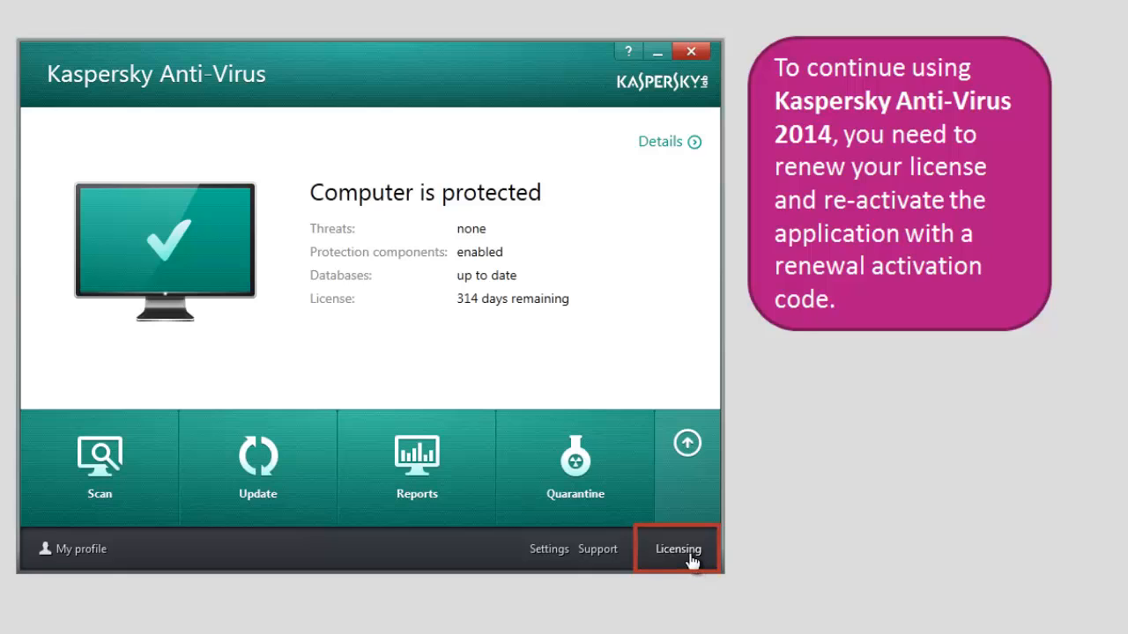
# View the active license details (314 of 365 days left) and start buying a renewal code online
pyautogui.click(676, 550)
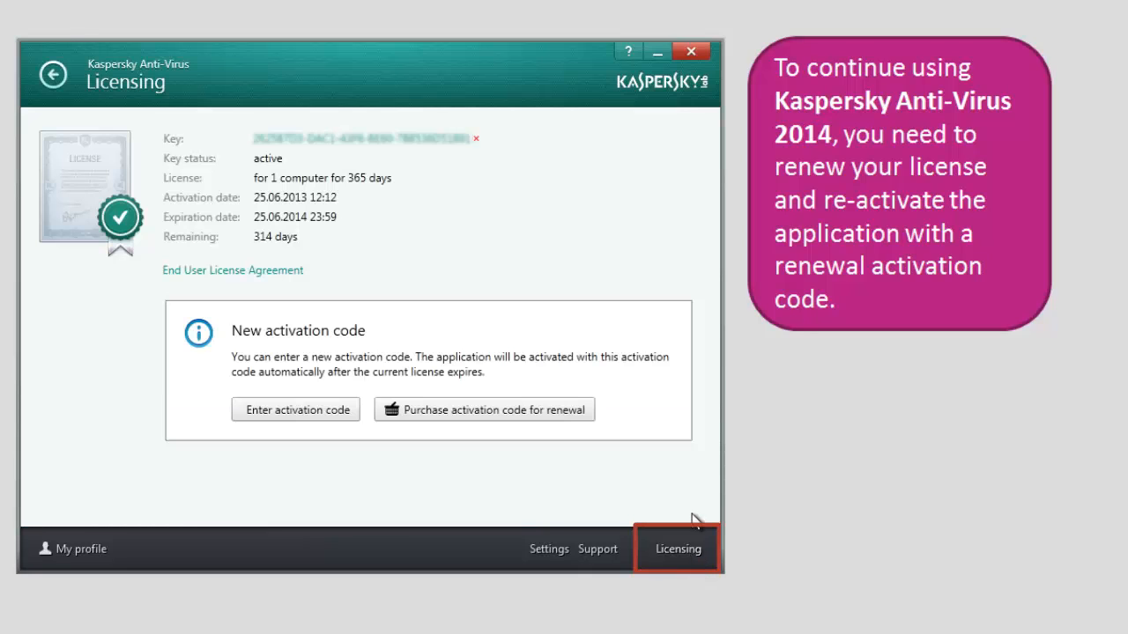
pyautogui.moveTo(483, 426)
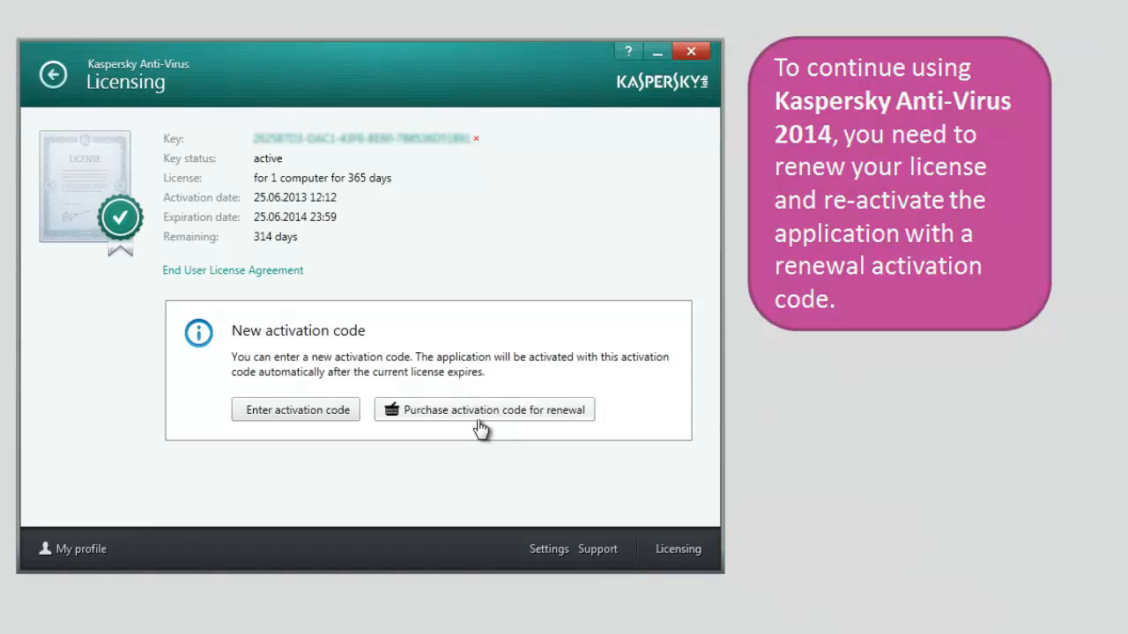
pyautogui.click(483, 409)
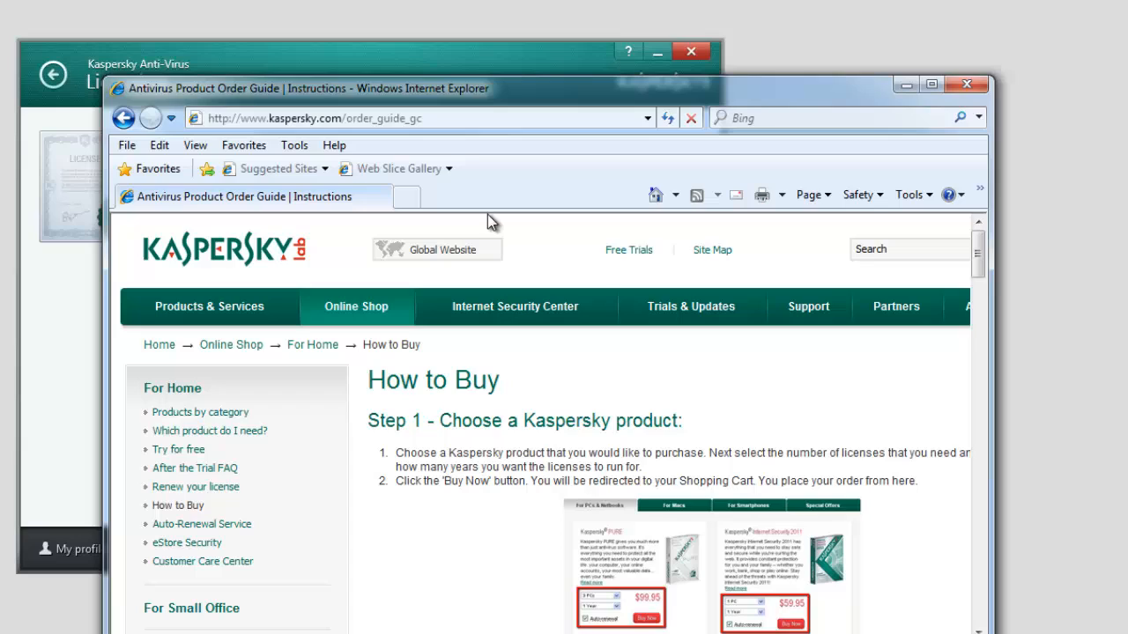
pyautogui.moveTo(395, 505)
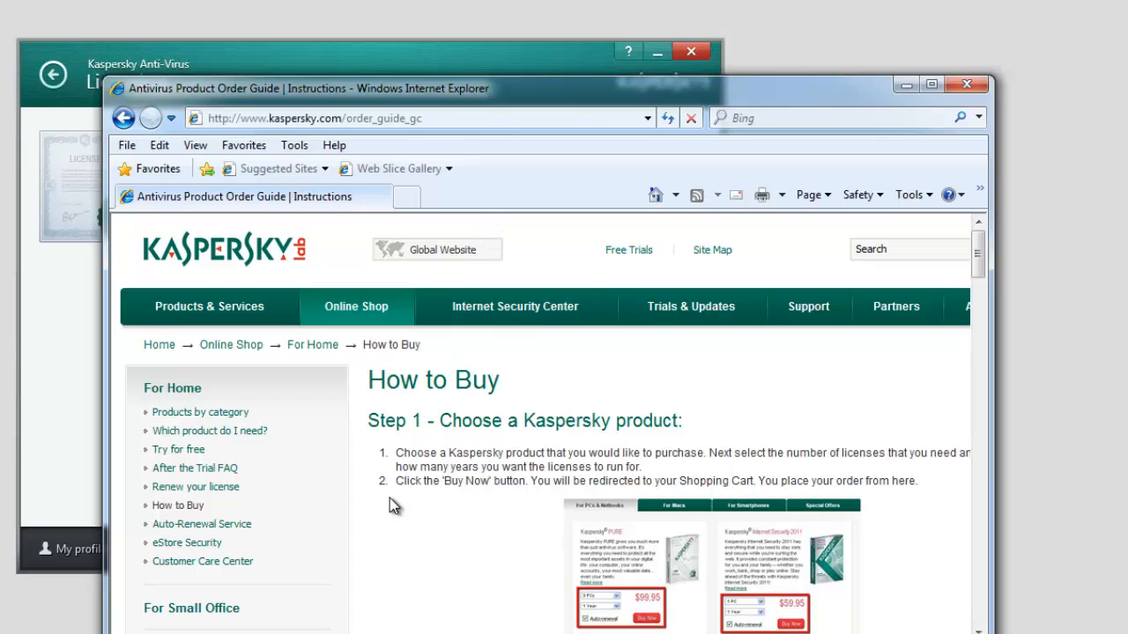
pyautogui.moveTo(370, 532)
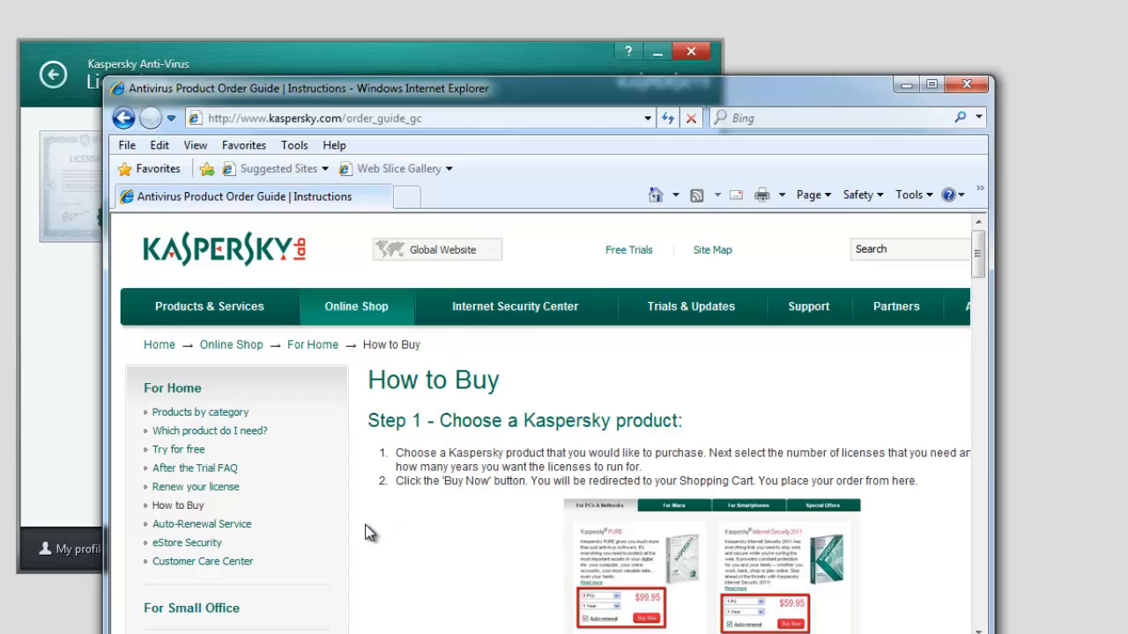
pyautogui.moveTo(279, 507)
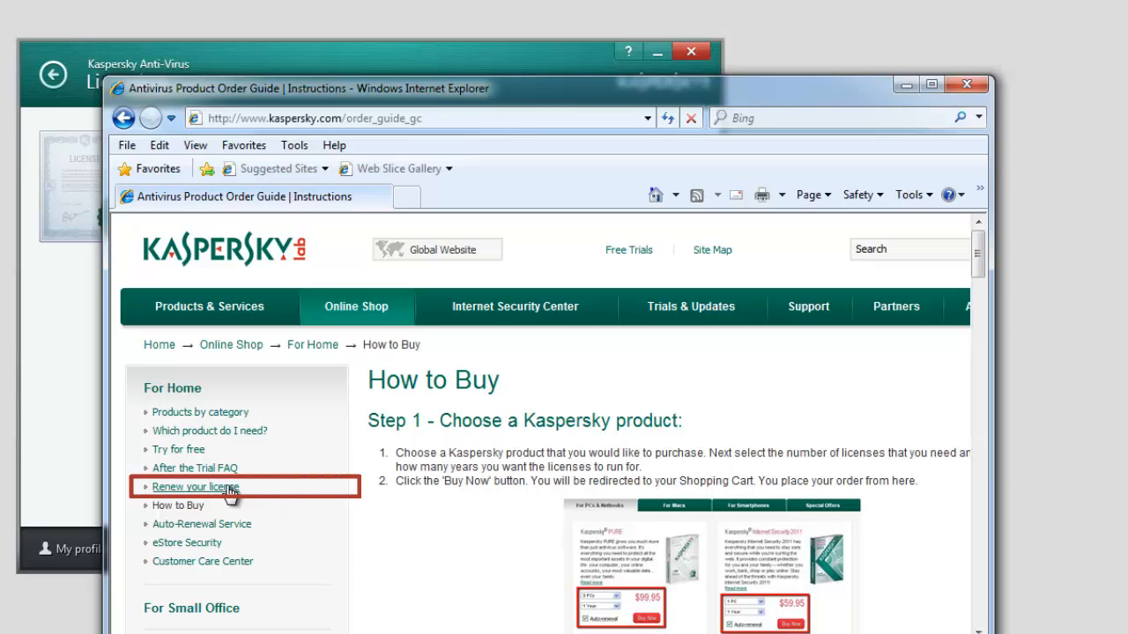
# Go to the Renew your license page and review the renewal instructions
pyautogui.click(195, 486)
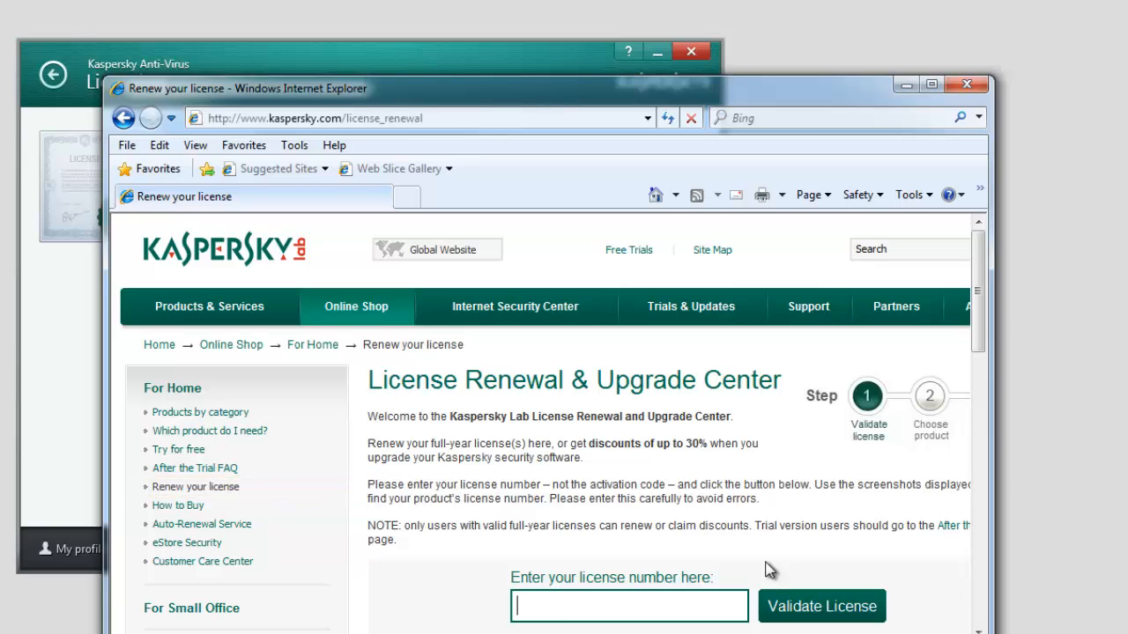
pyautogui.scroll(-3)
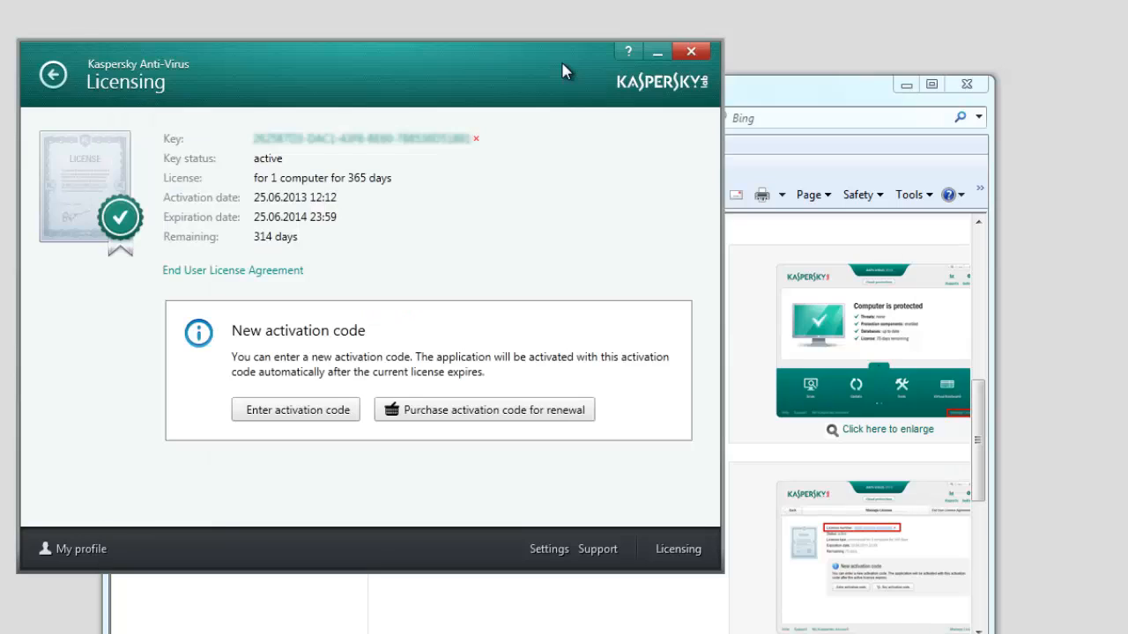
pyautogui.moveTo(431, 120)
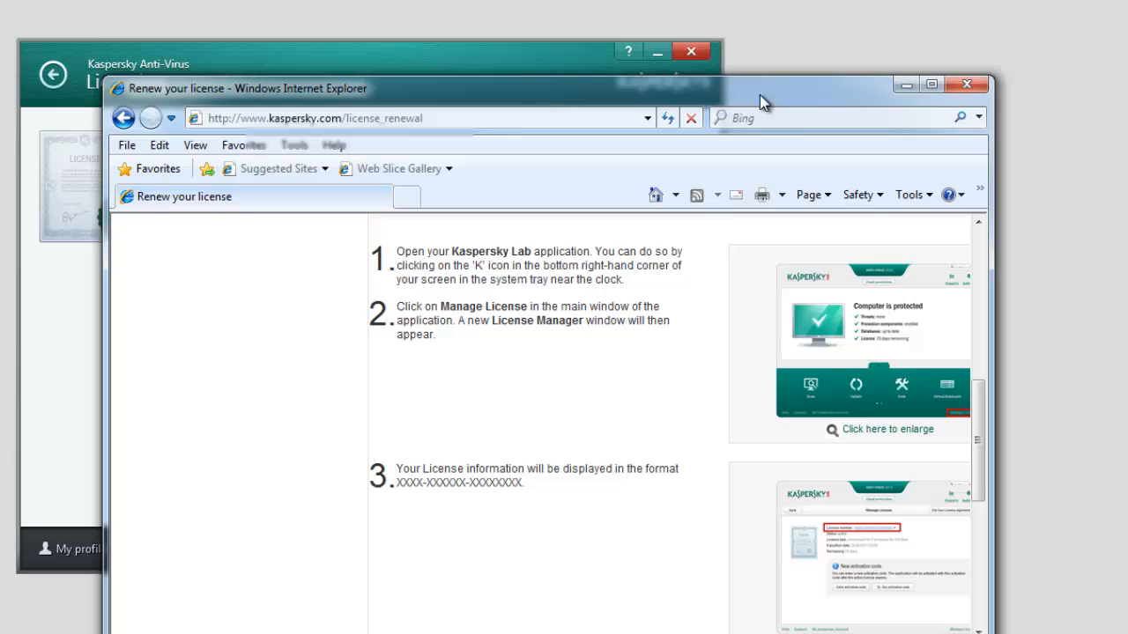
pyautogui.scroll(3)
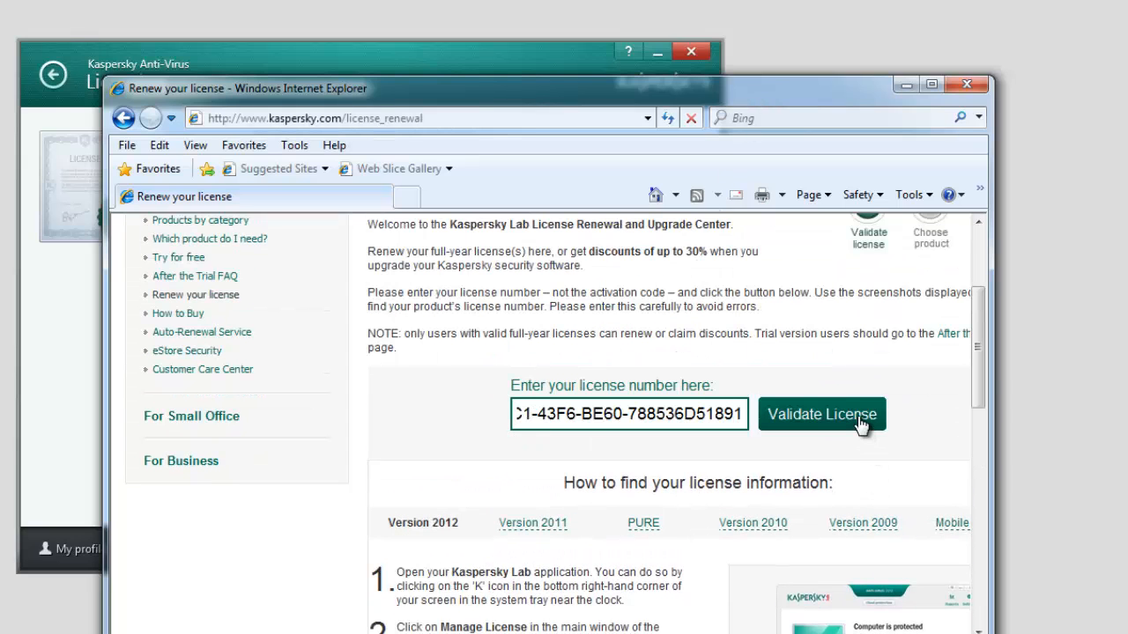
# Validate the license number to reveal Renew, Upgrade and Special offers for Kaspersky Anti-Virus
pyautogui.click(821, 414)
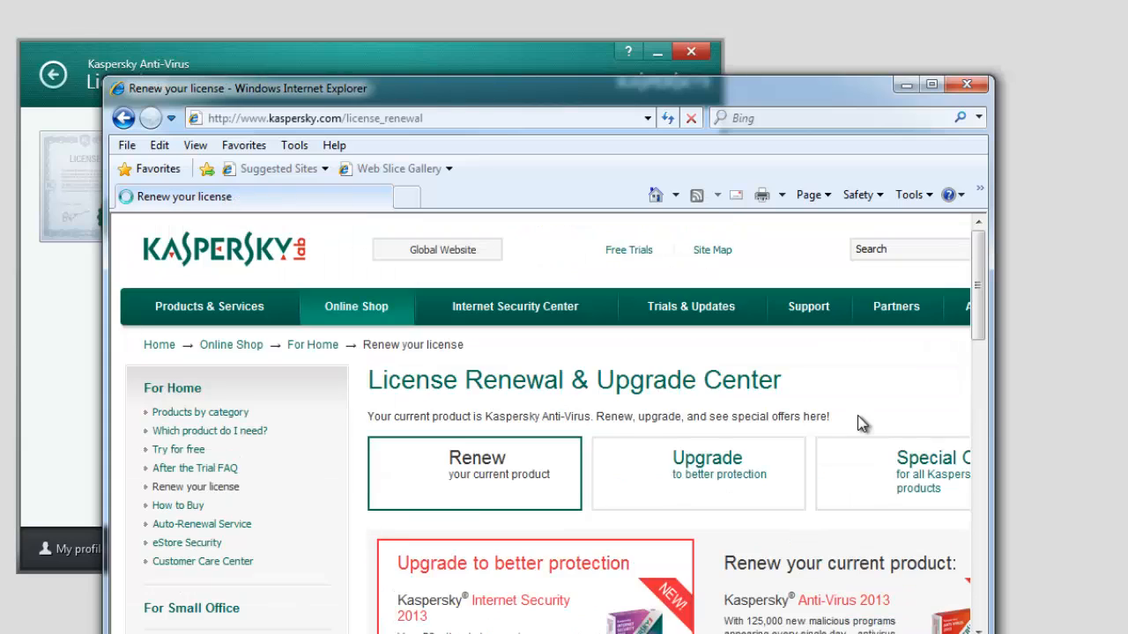
pyautogui.scroll(-3)
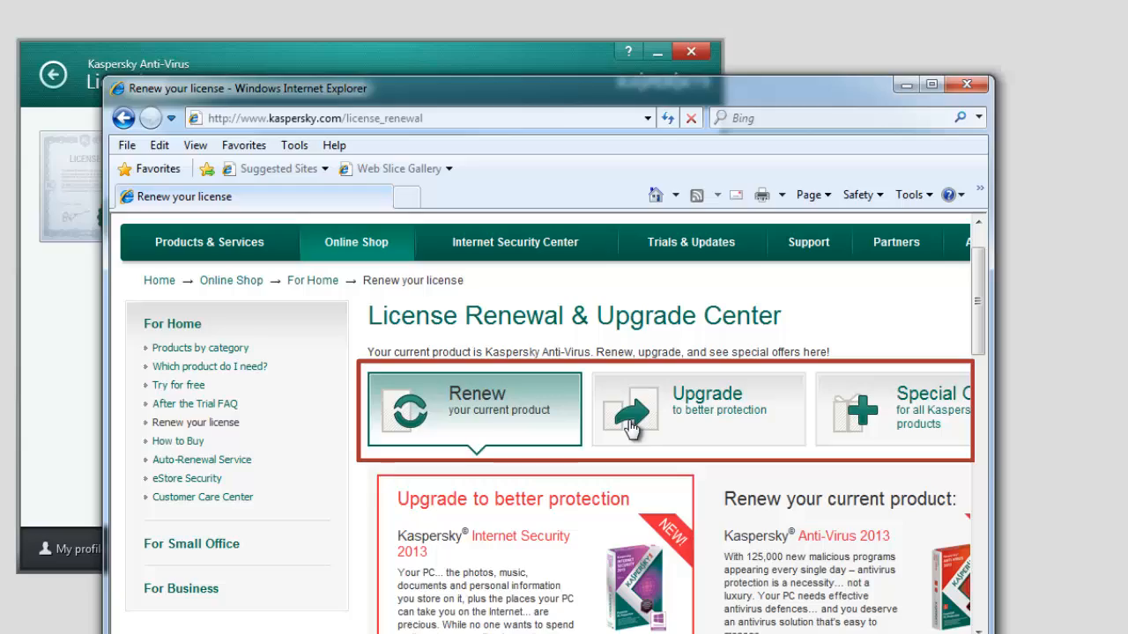
pyautogui.moveTo(888, 426)
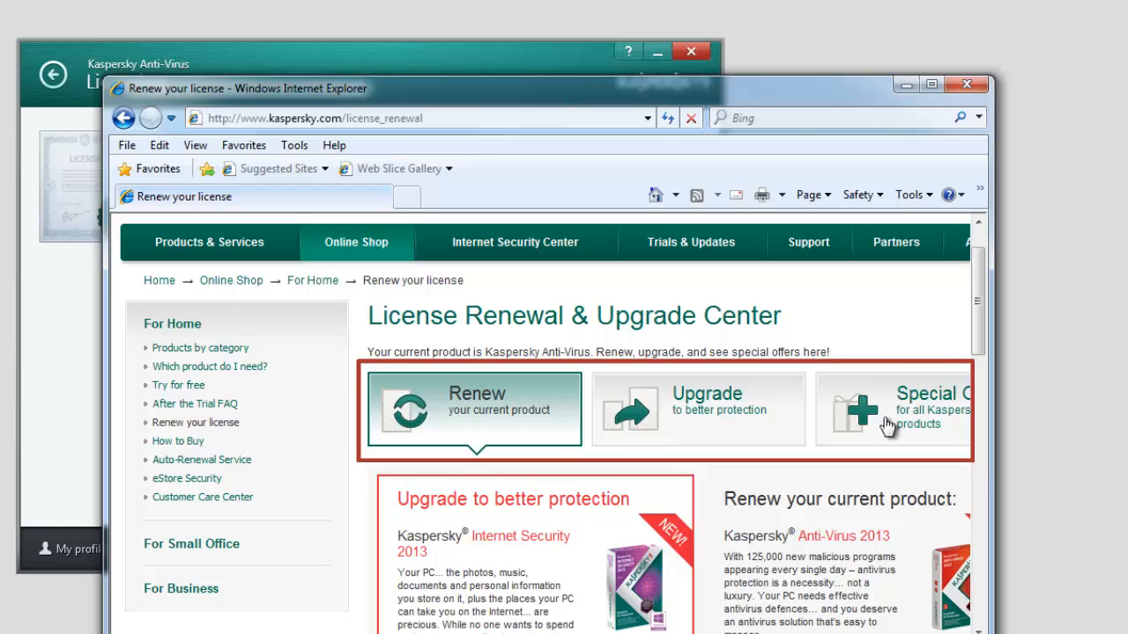